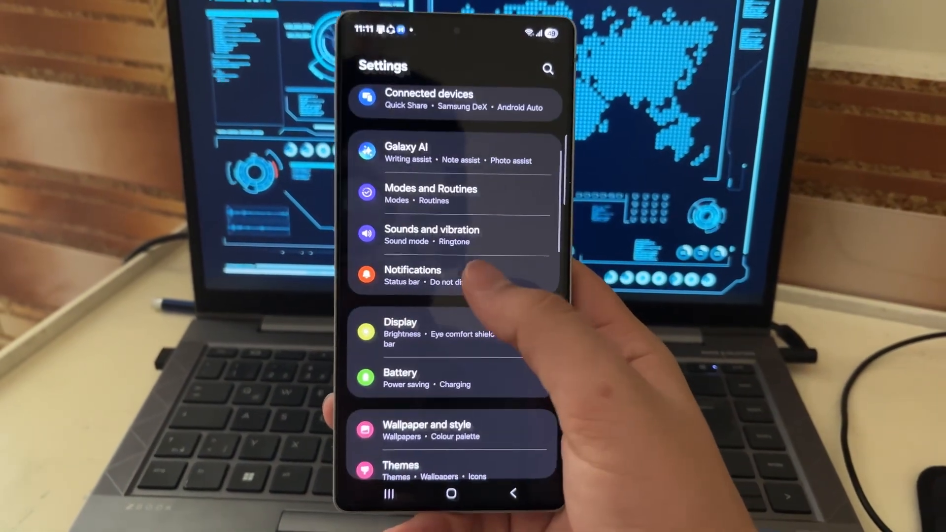
Step: Go into Notifications from the main Settings list
{"action": "left_click", "coordinate": [413, 275]}
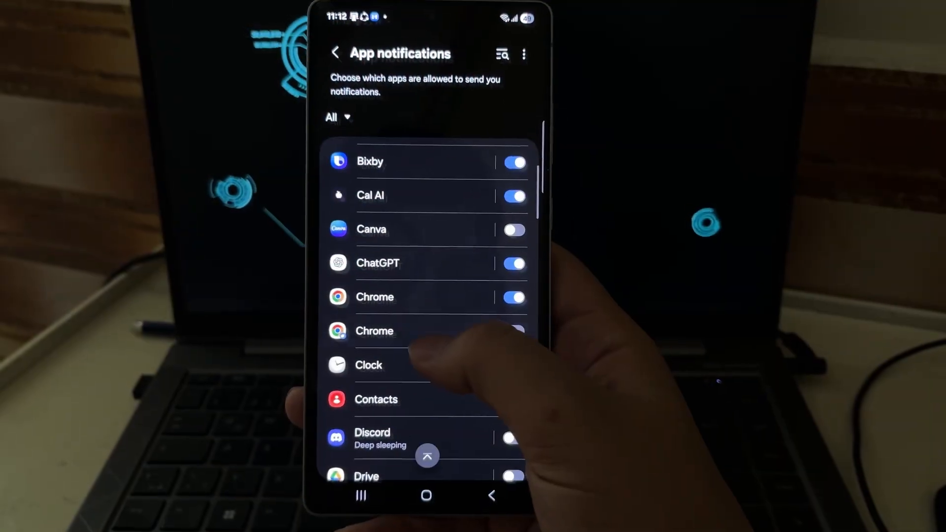
Step: Scroll the App notifications list down to the apps starting with M and N
{"action": "scroll", "scroll_direction": "down", "scroll_amount": 3}
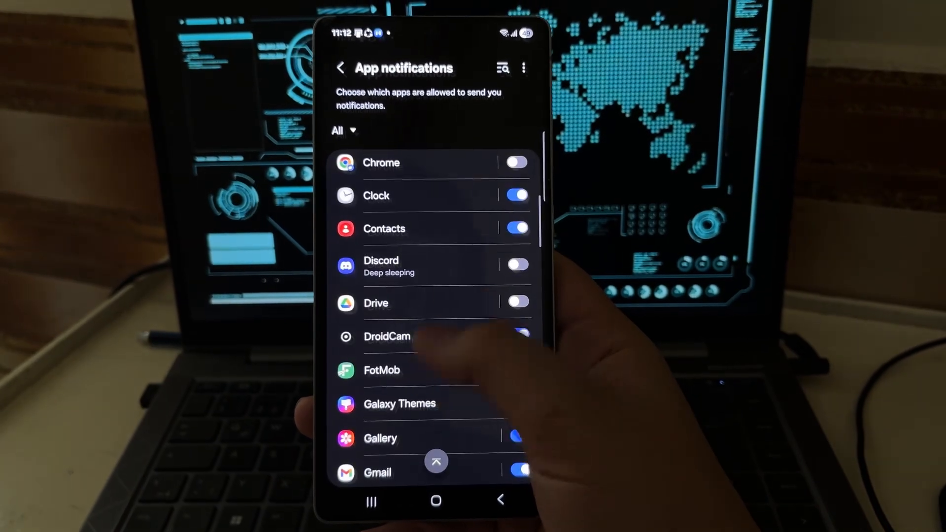
{"action": "scroll", "scroll_direction": "down", "scroll_amount": 3}
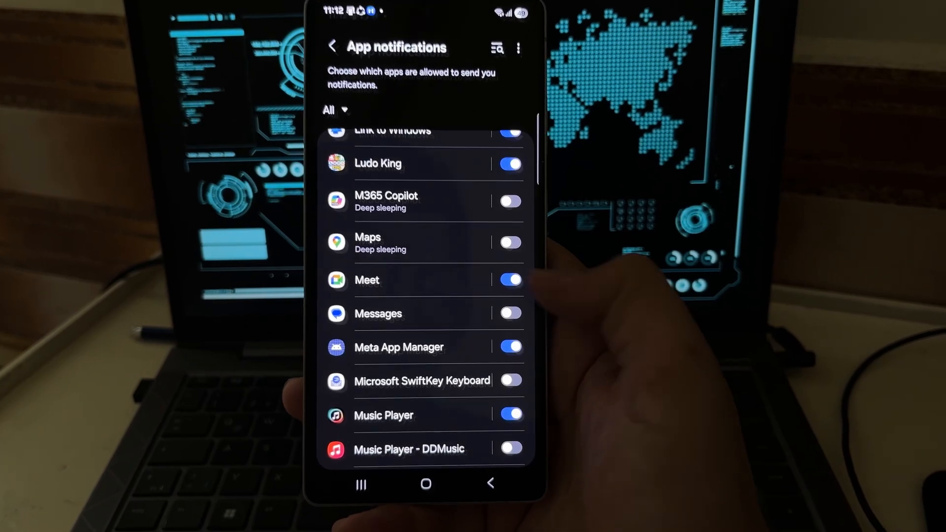
{"action": "scroll", "scroll_direction": "down", "scroll_amount": 3}
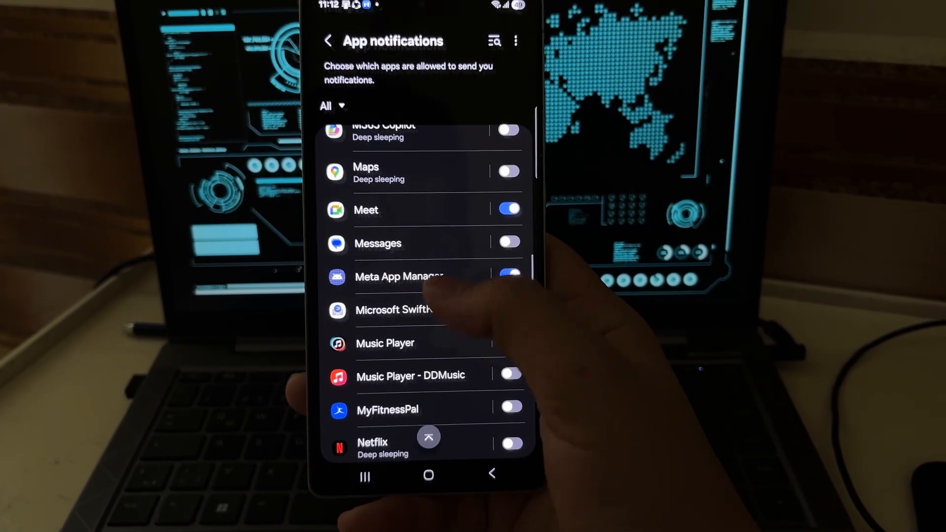